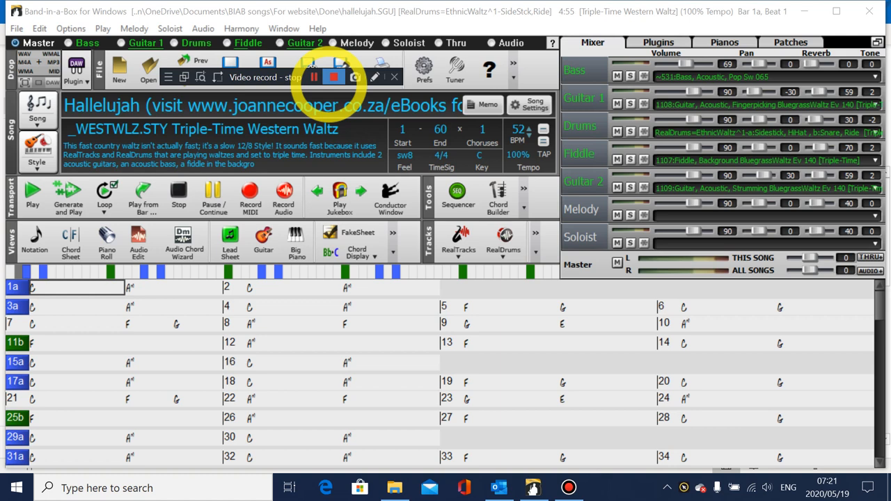
# Set the song's End bar to 100, adding empty bars after the original chorus.
pyautogui.click(333, 77)
pyautogui.write('100')
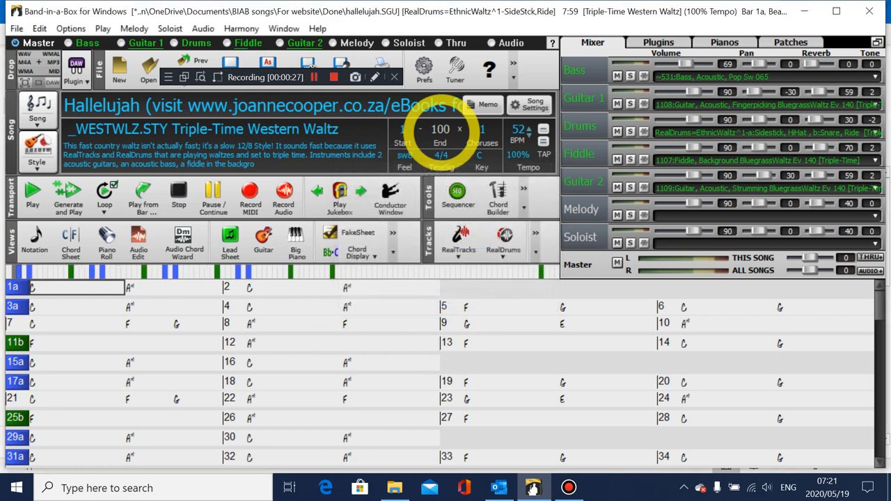
pyautogui.scroll(-3)
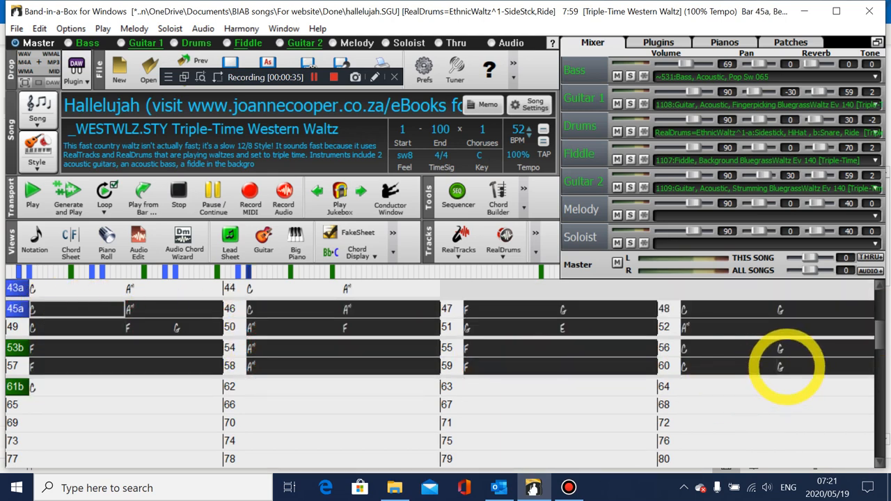
# Copy the verse and chorus chords and paste them into bars 61-77.
pyautogui.press('ctrl')
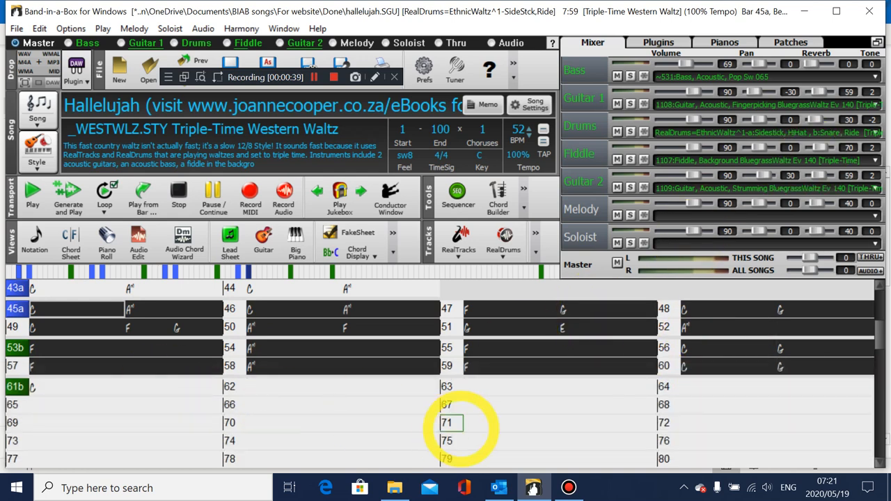
pyautogui.press('ctrl+c')
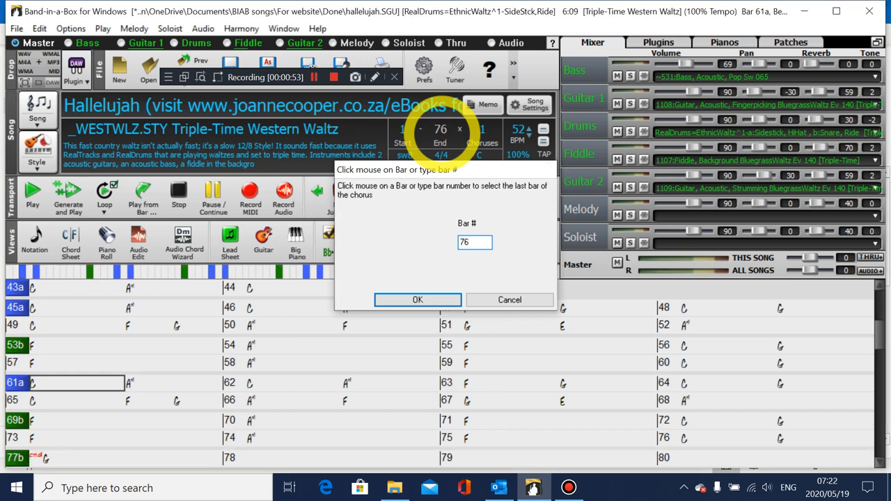
# Confirm bar 76 as the last bar of the chorus instead of 100.
pyautogui.click(418, 299)
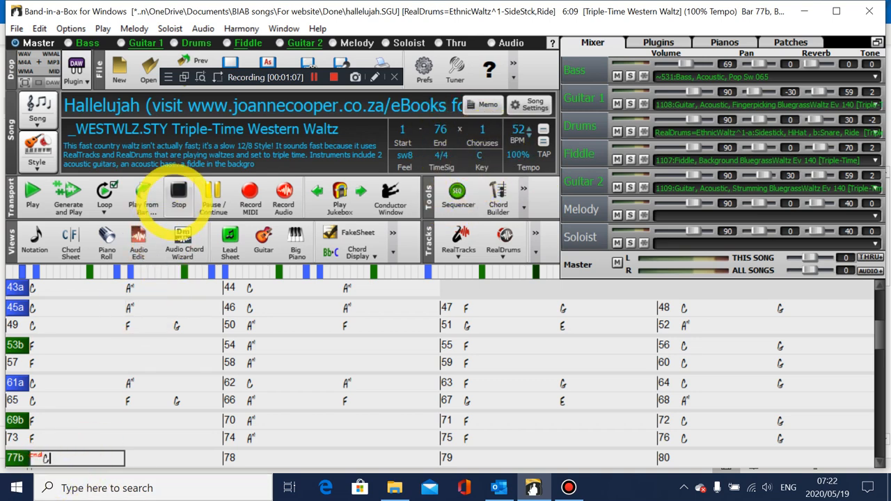
pyautogui.moveTo(178, 198)
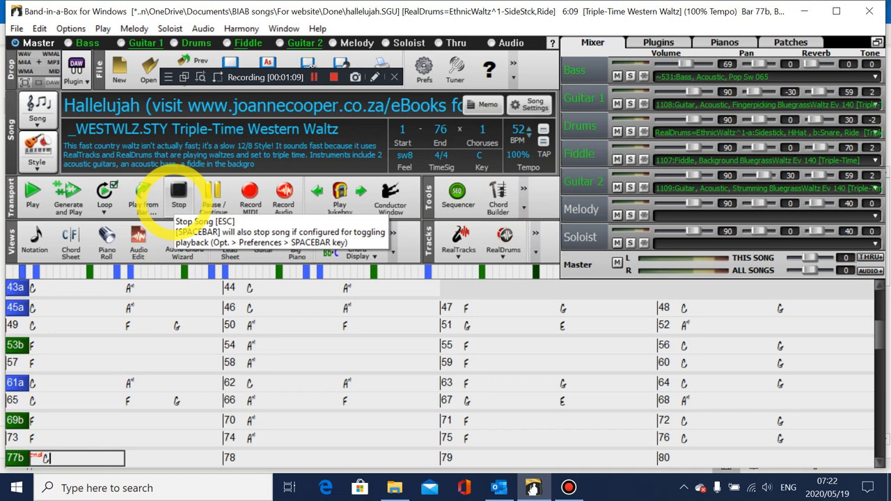